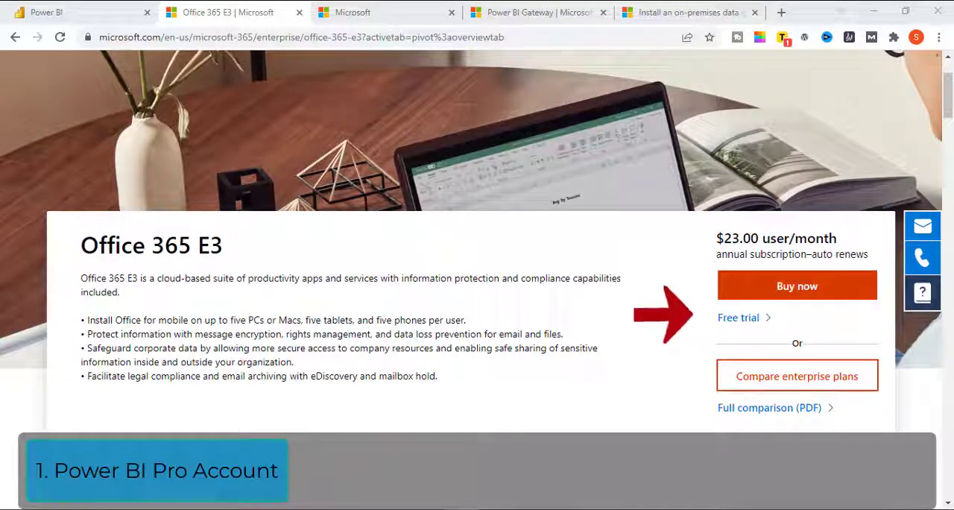
mouse_move(867, 276)
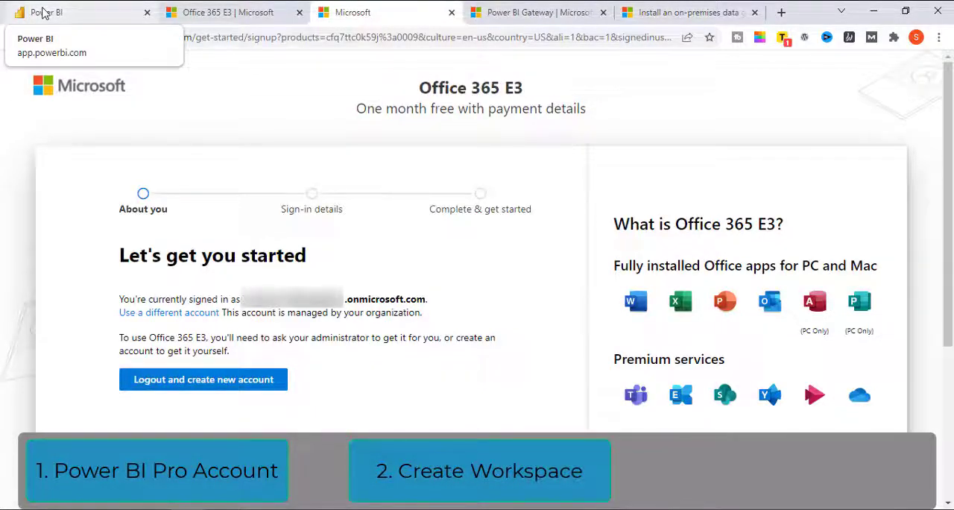
- From the Power BI home page, create and save a workspace named Team_dataflow
click(46, 12)
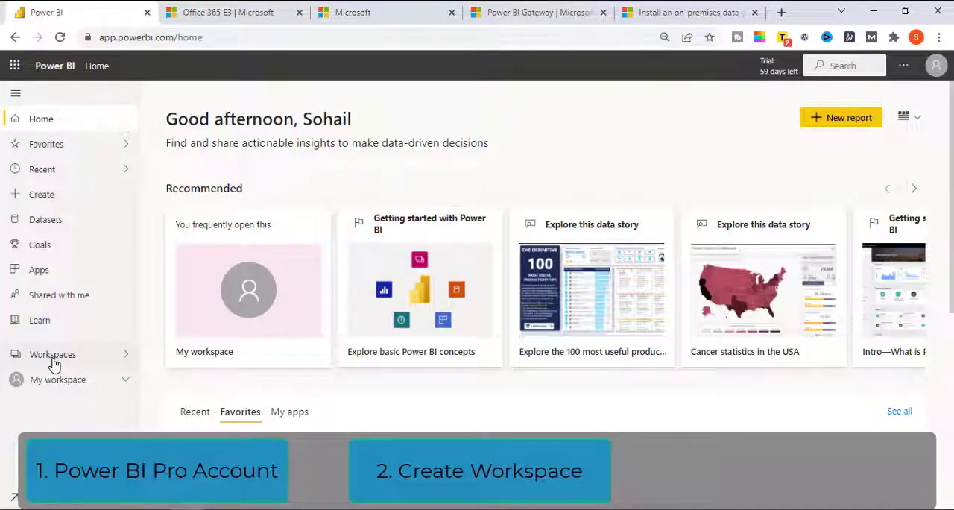
click(52, 355)
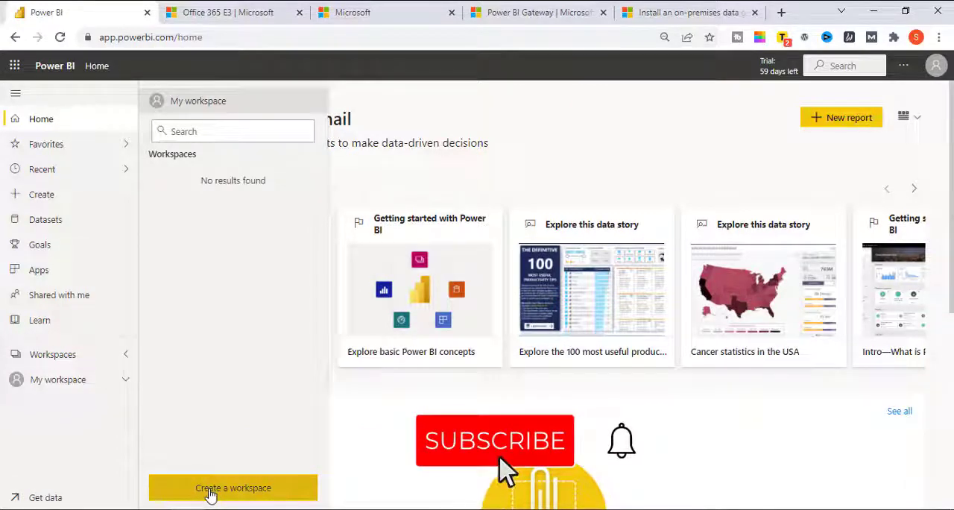
click(232, 487)
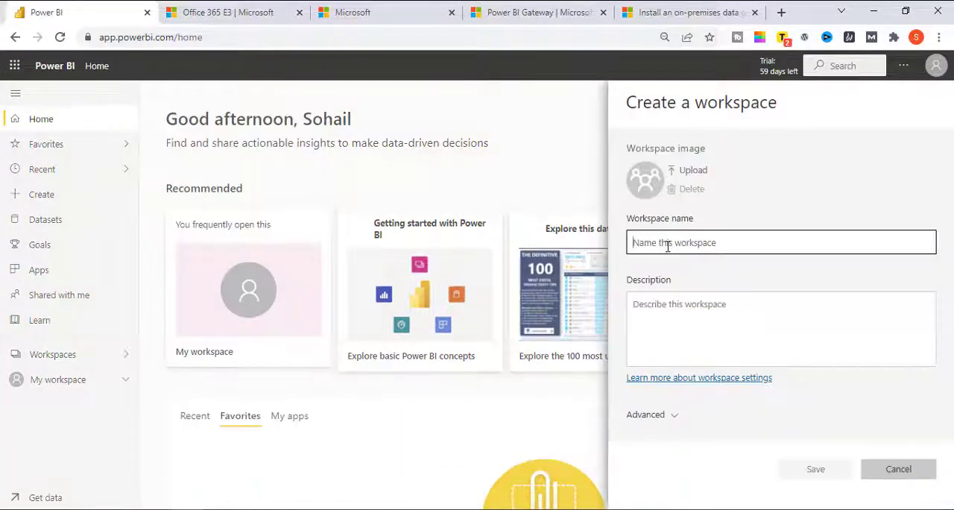
text(Team_dataflow)
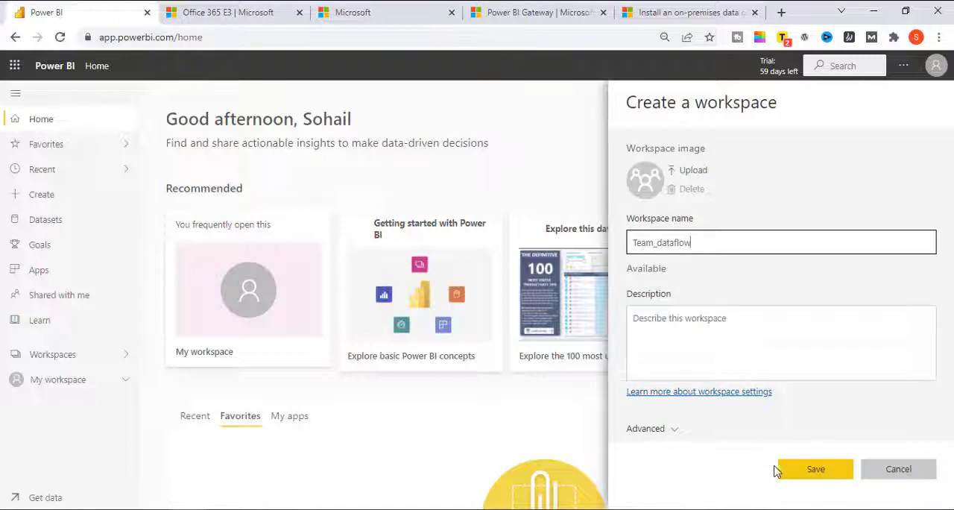
click(815, 468)
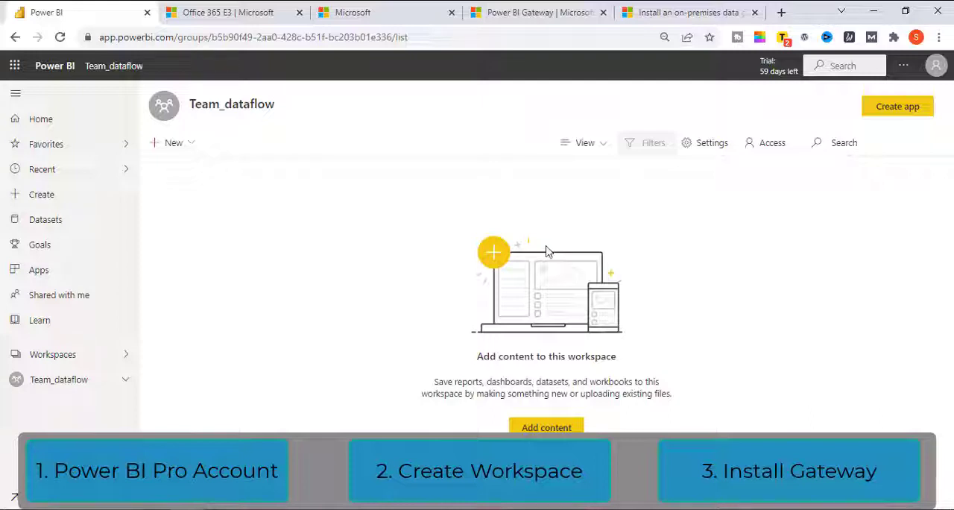
- Open the Data Gateway download page from the service's Download options menu
click(904, 66)
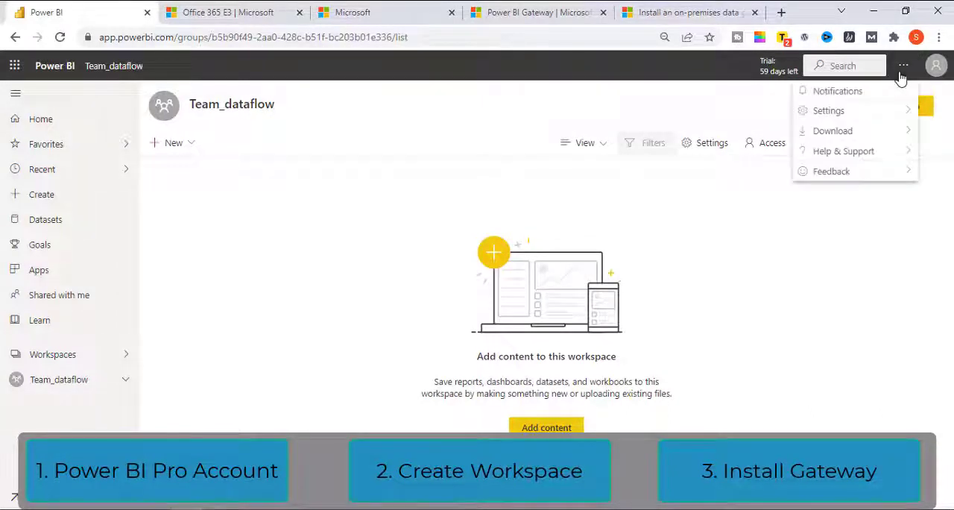
click(832, 130)
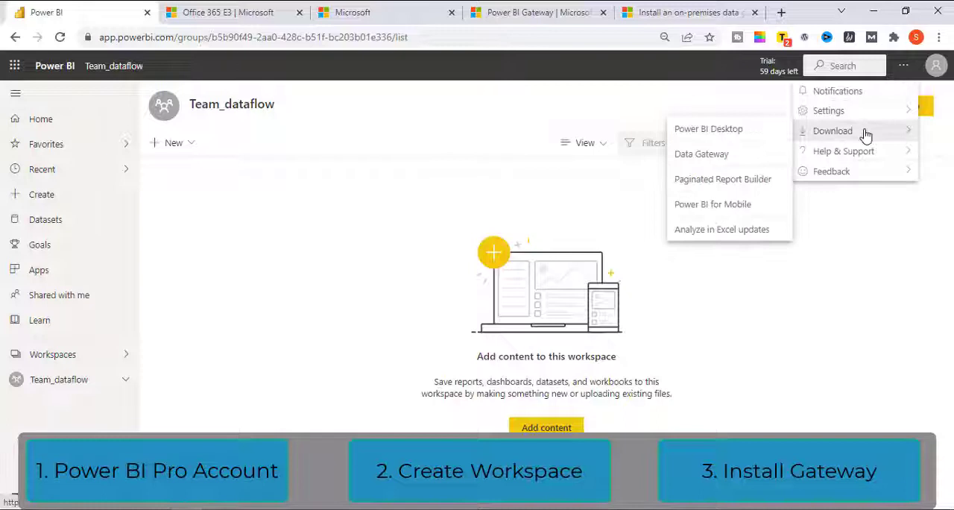
mouse_move(764, 159)
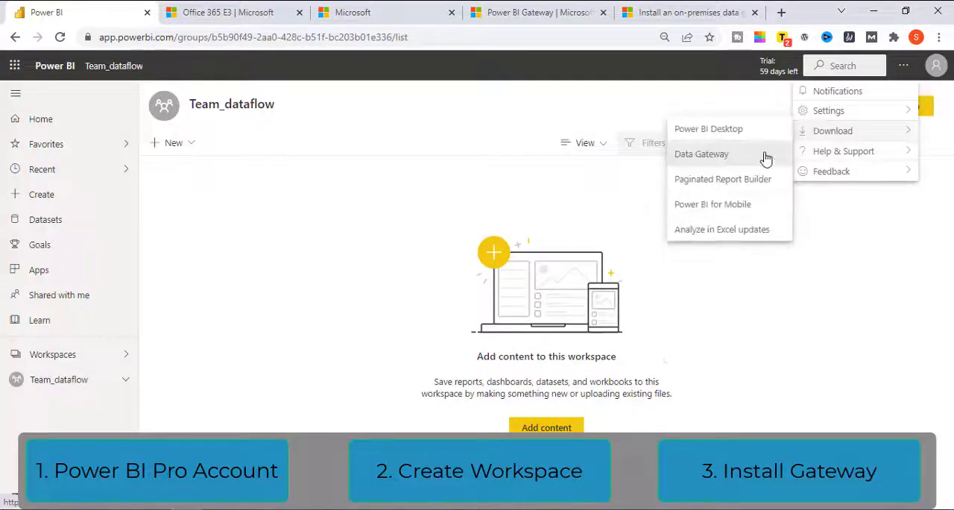
click(701, 153)
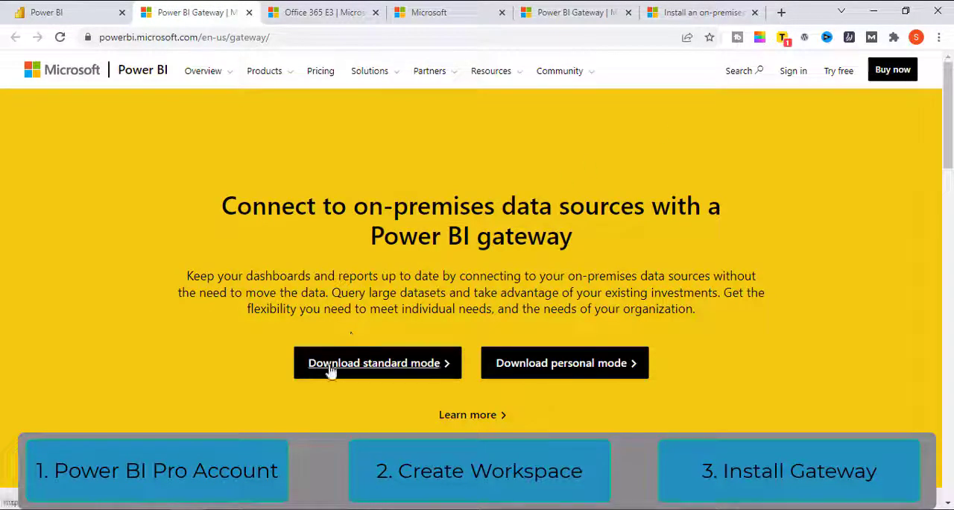
mouse_move(947, 116)
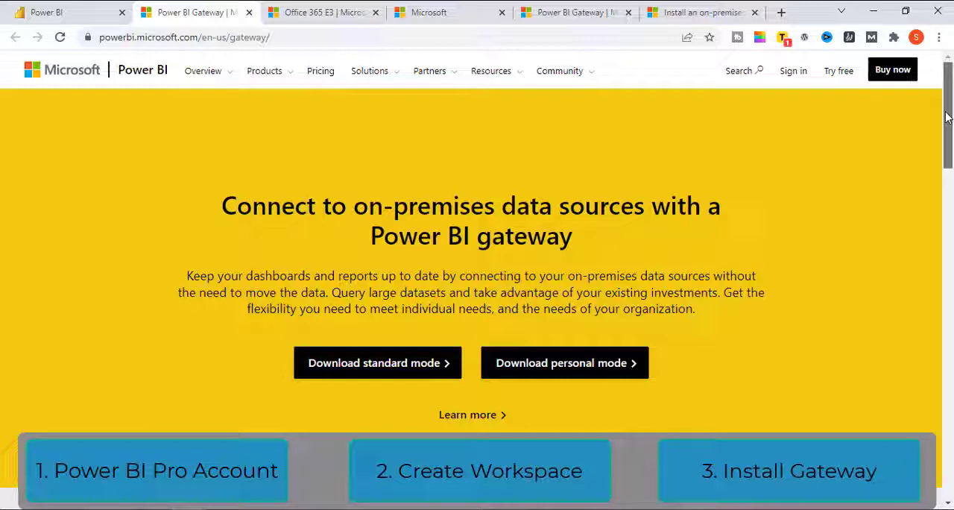
scroll(down, 3)
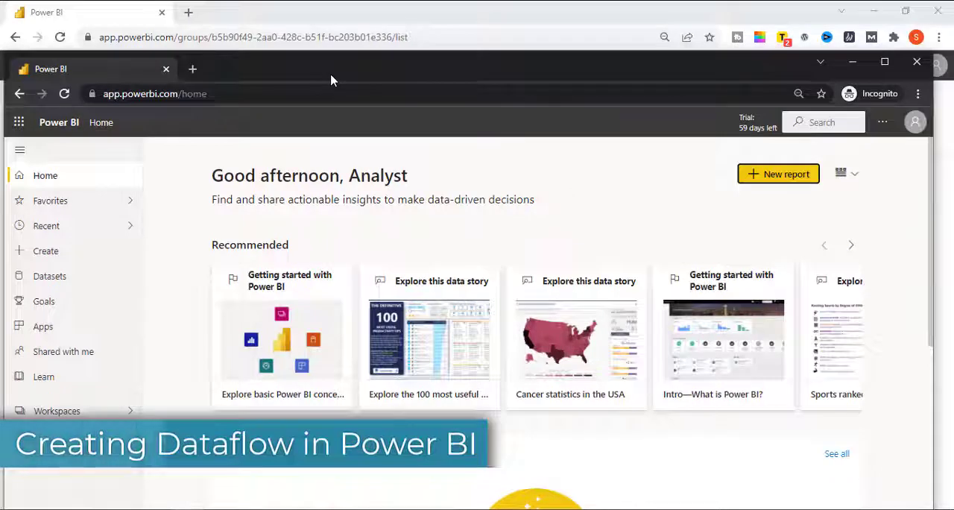
mouse_move(289, 66)
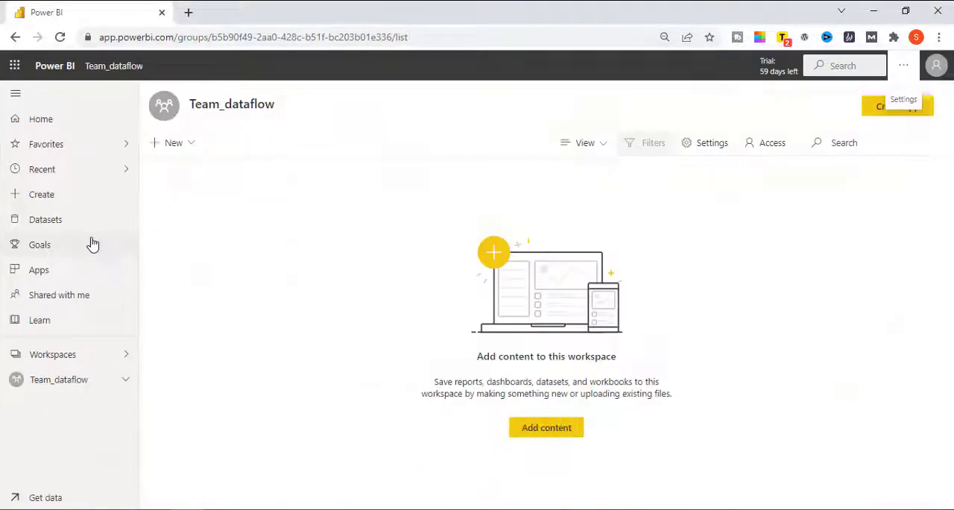
mouse_move(52, 354)
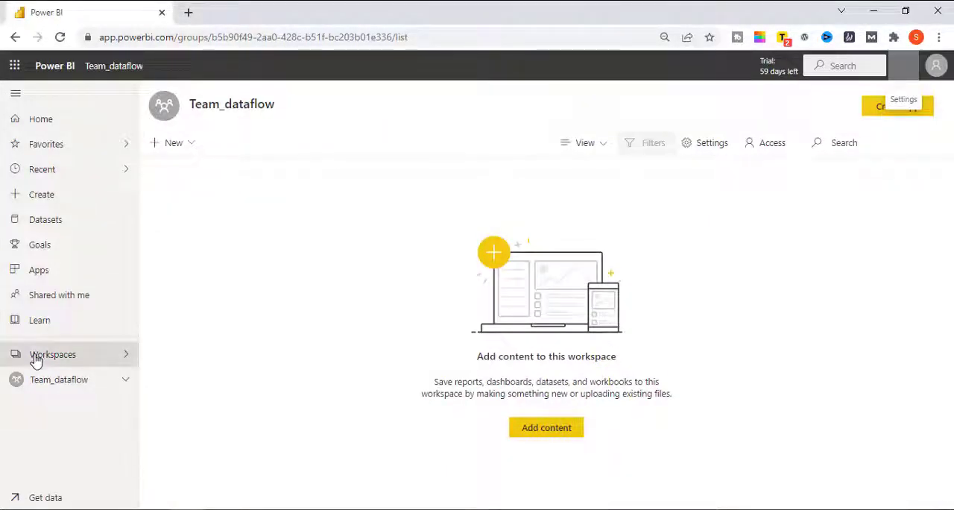
- Create a new dataflow in the Team_dataflow workspace and choose Add new tables
click(52, 354)
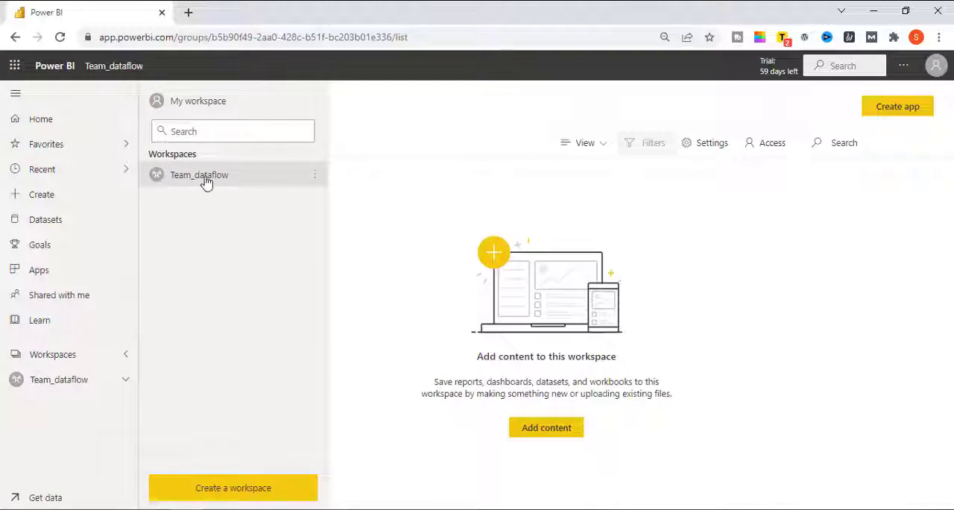
click(199, 174)
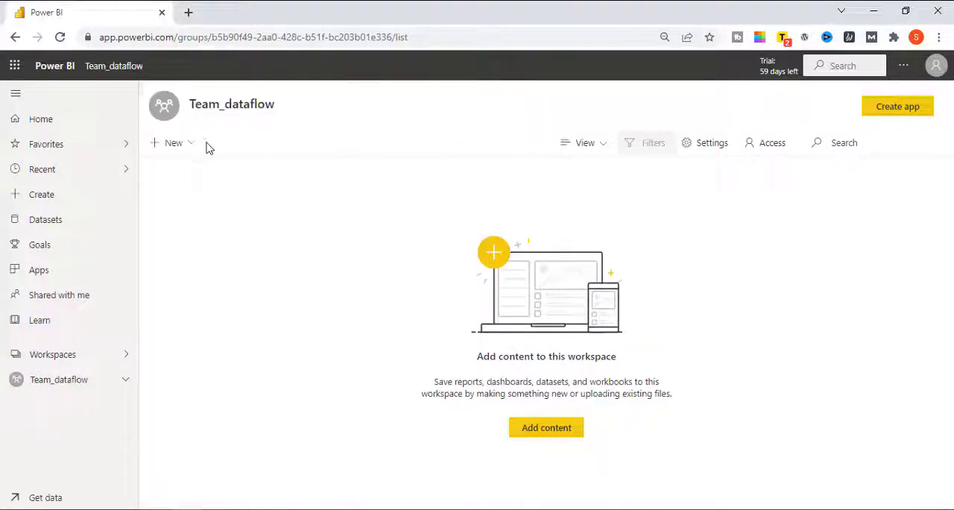
click(173, 142)
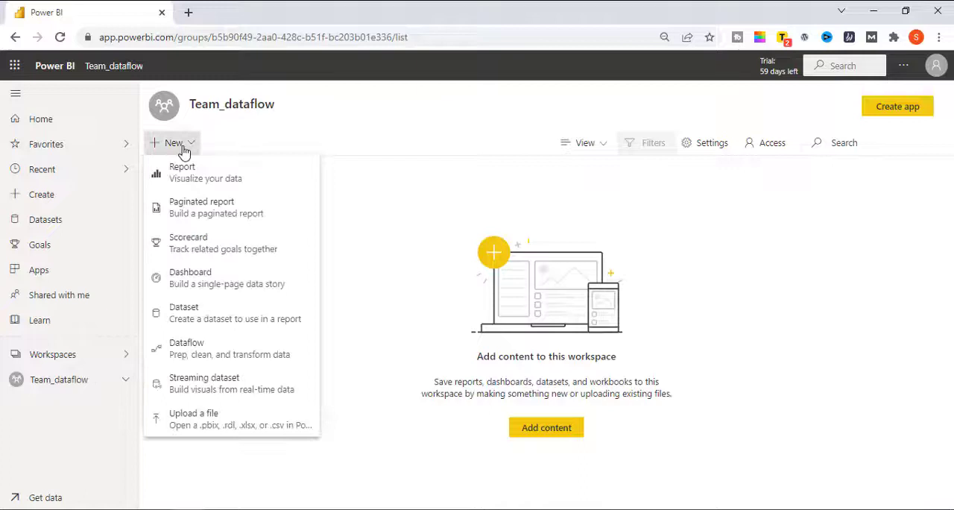
mouse_move(197, 354)
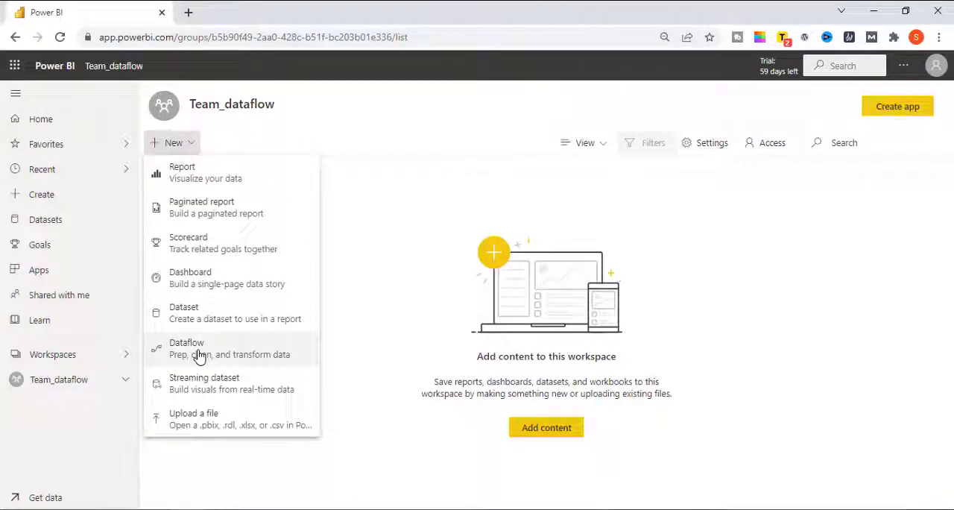
click(186, 348)
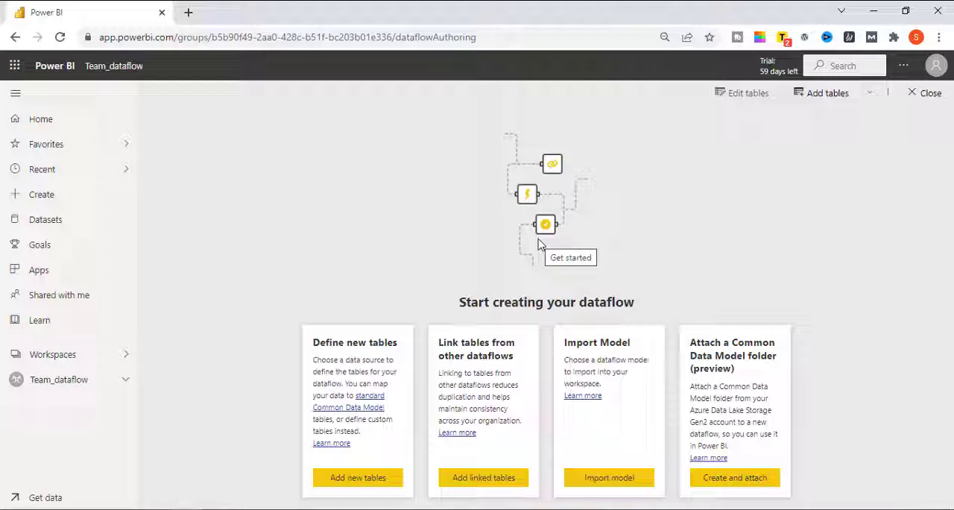
mouse_move(434, 432)
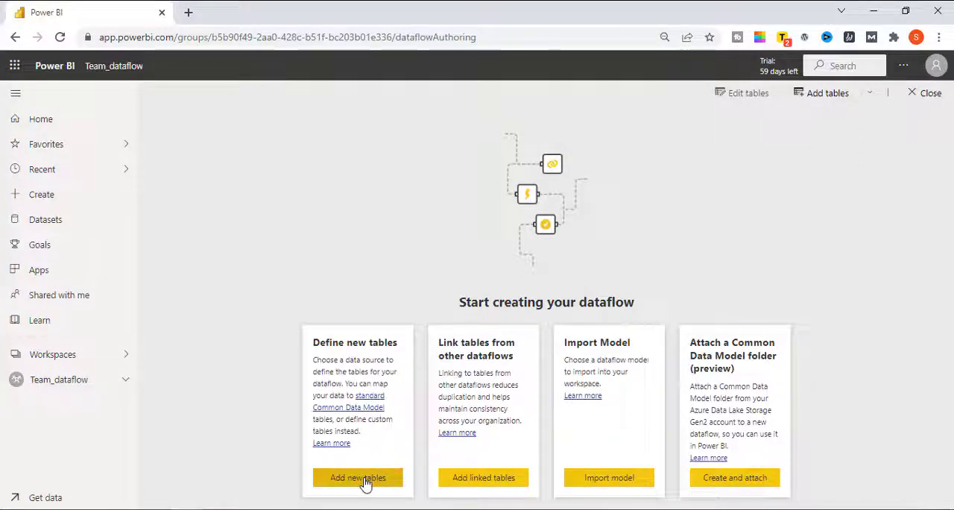
click(357, 477)
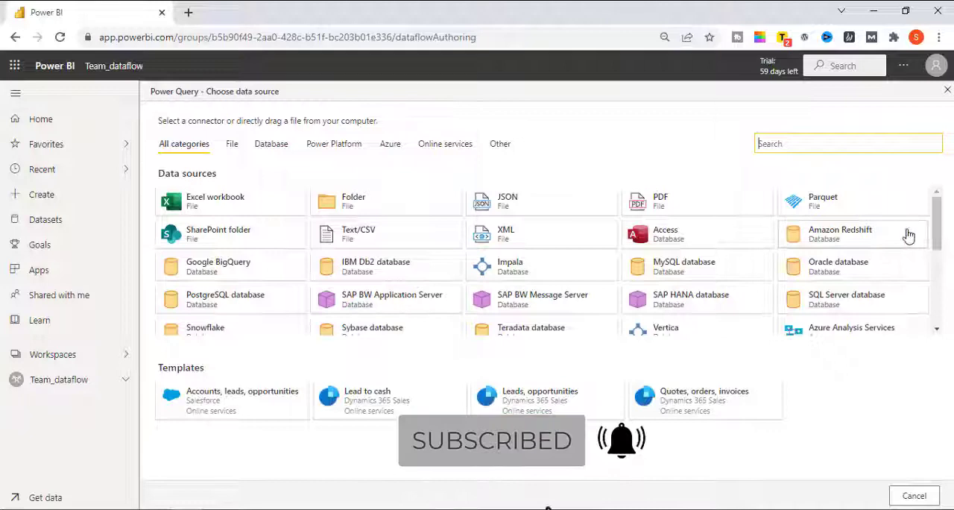
- Start the dataflow from a Blank query, then delete that placeholder query
scroll(down, 3)
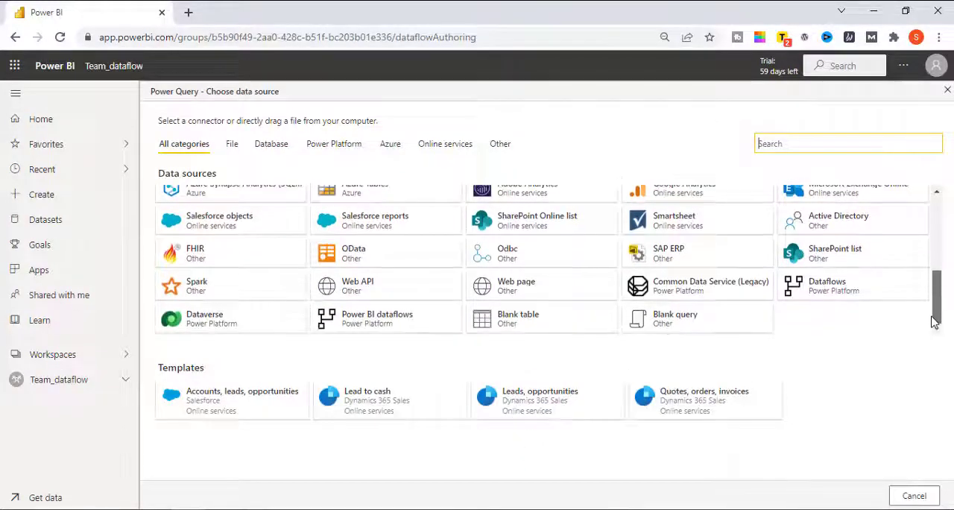
click(675, 318)
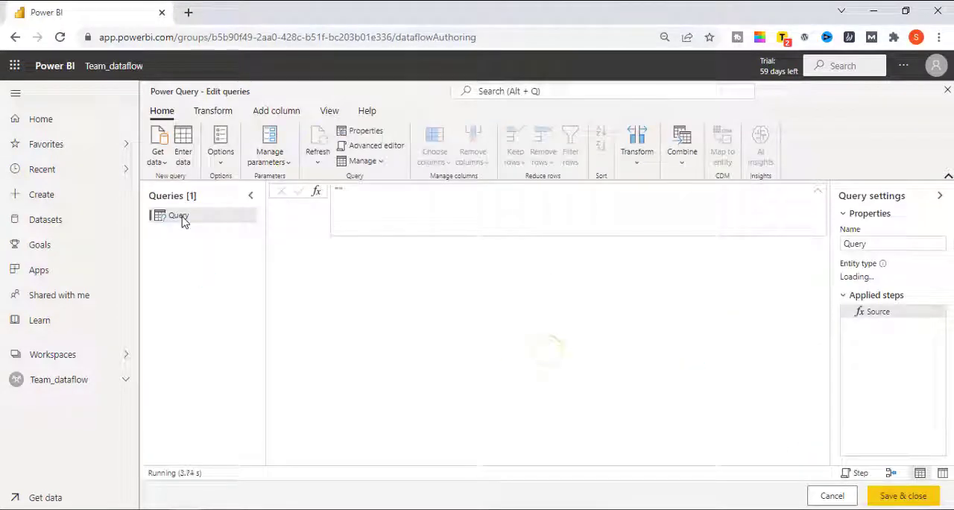
right_click(179, 215)
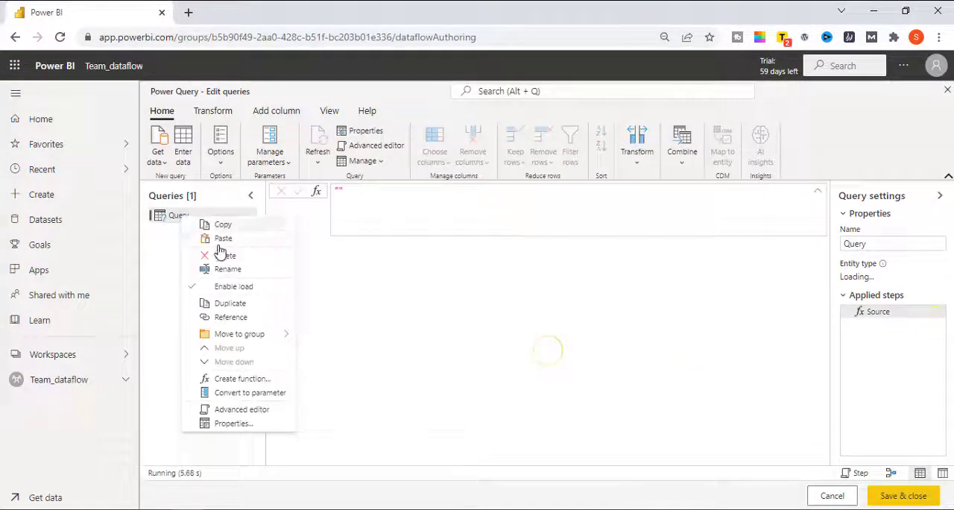
click(225, 255)
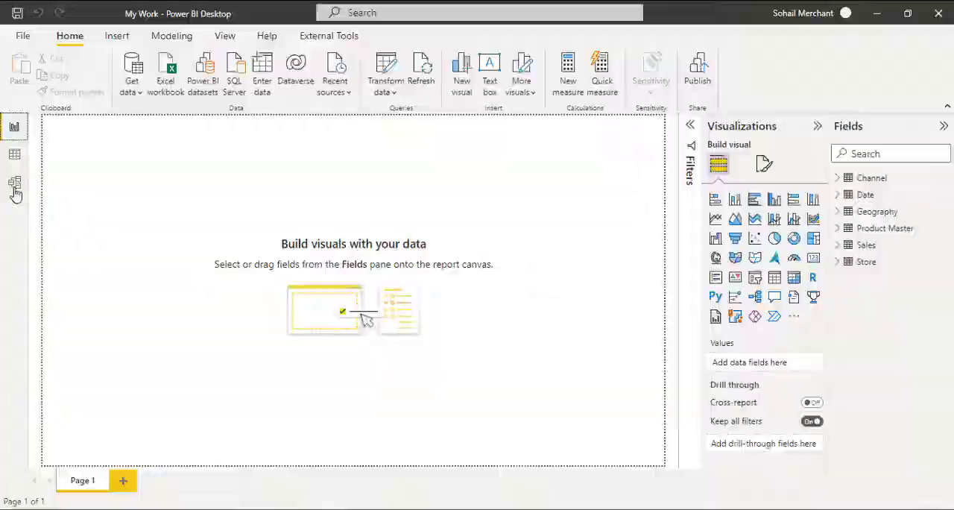
- Open Power Query Editor with Transform data and select the report's queries
click(14, 182)
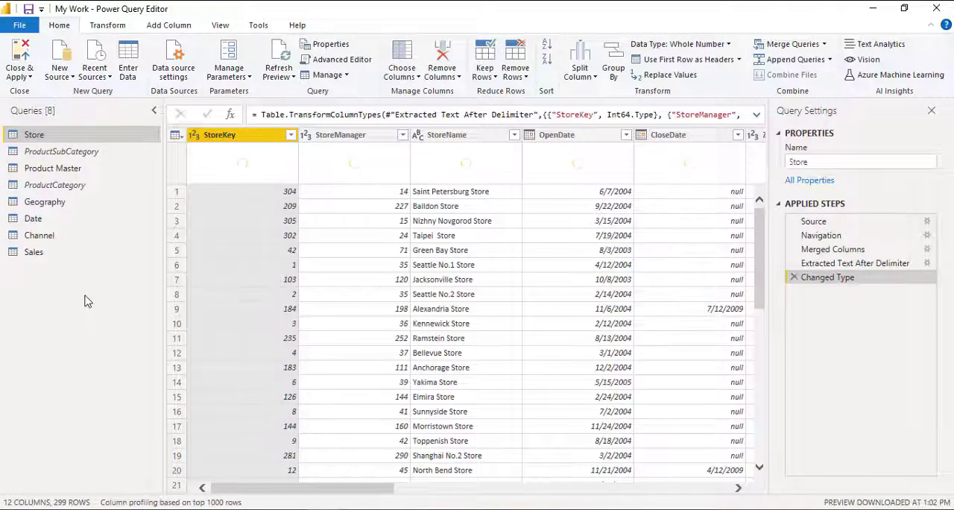
click(34, 251)
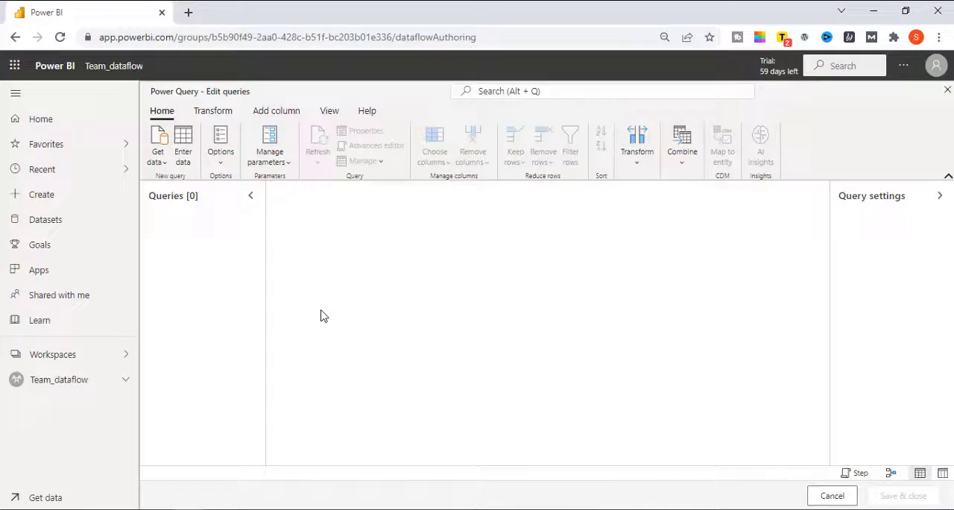
mouse_move(222, 227)
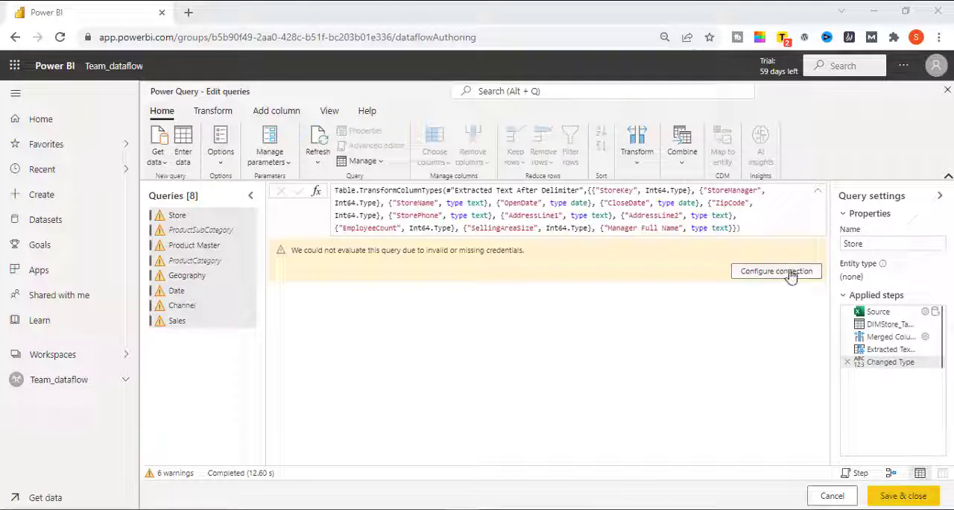
- Start setting up credentials for the pasted queries' data source
click(776, 270)
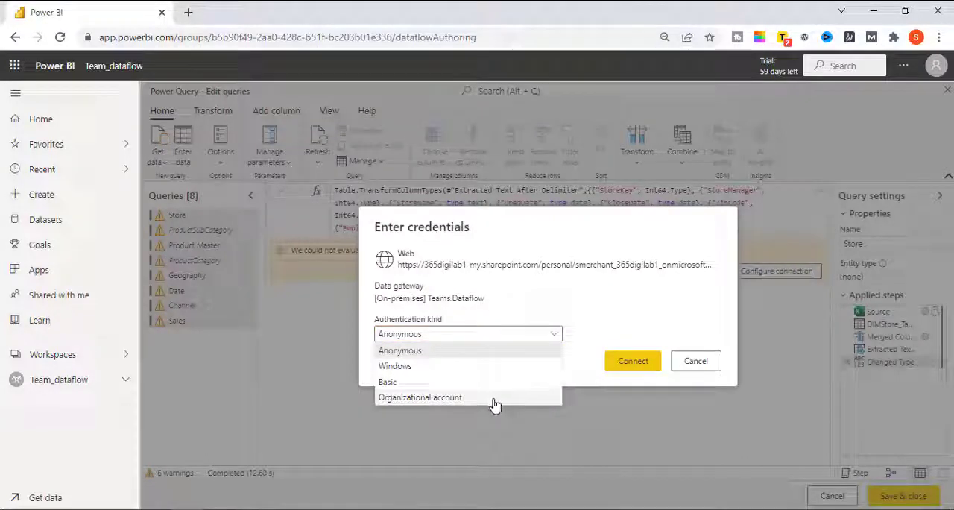
- Choose Organizational account authentication and sign in to connect the queries
click(419, 397)
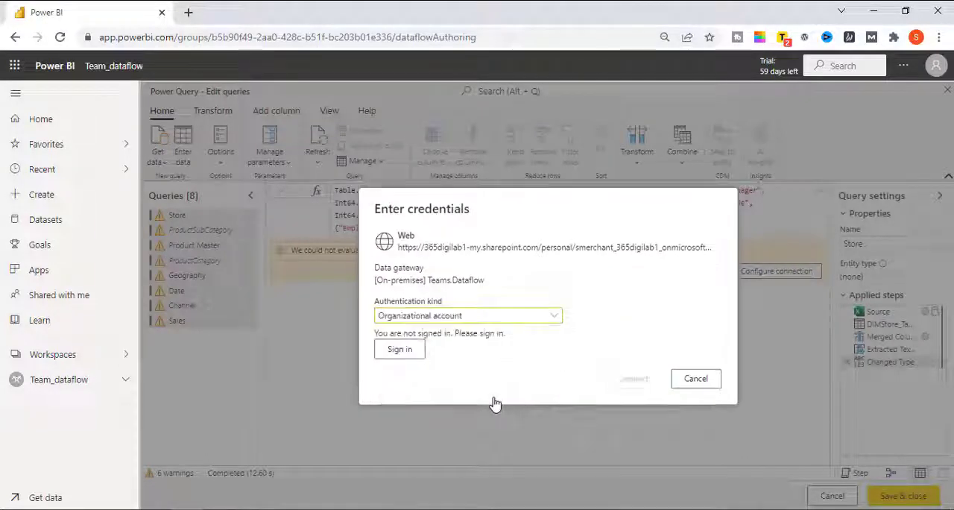
click(399, 349)
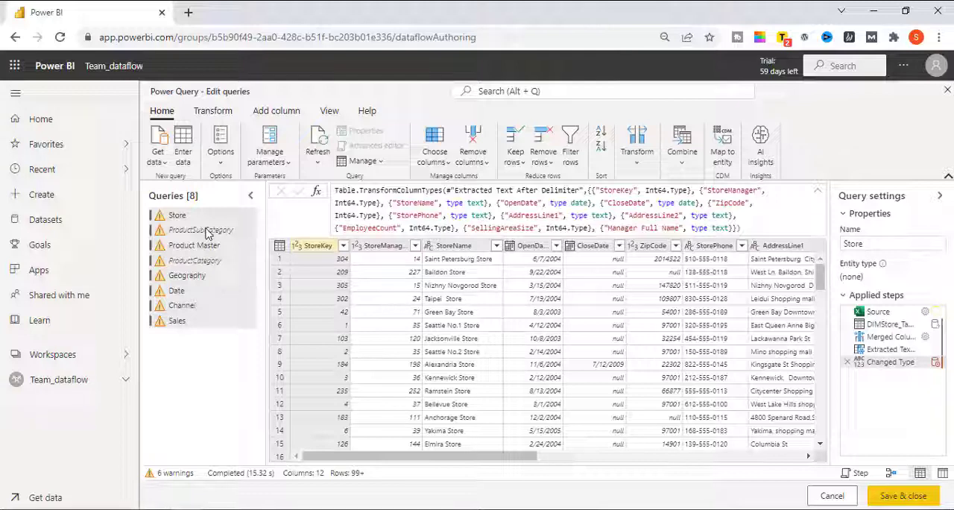
- Preview the ProductCategory and Sales queries, then save the dataflow as Team DataFlow
click(194, 261)
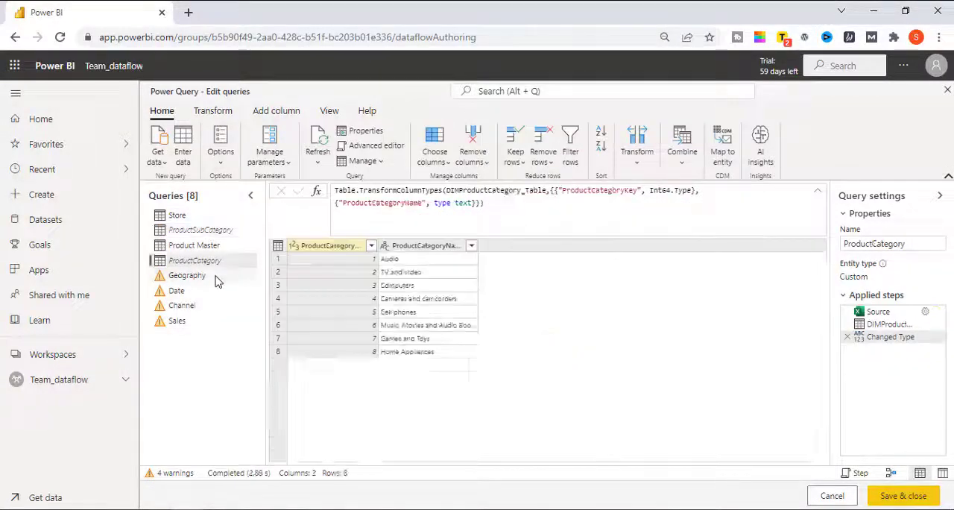
click(176, 321)
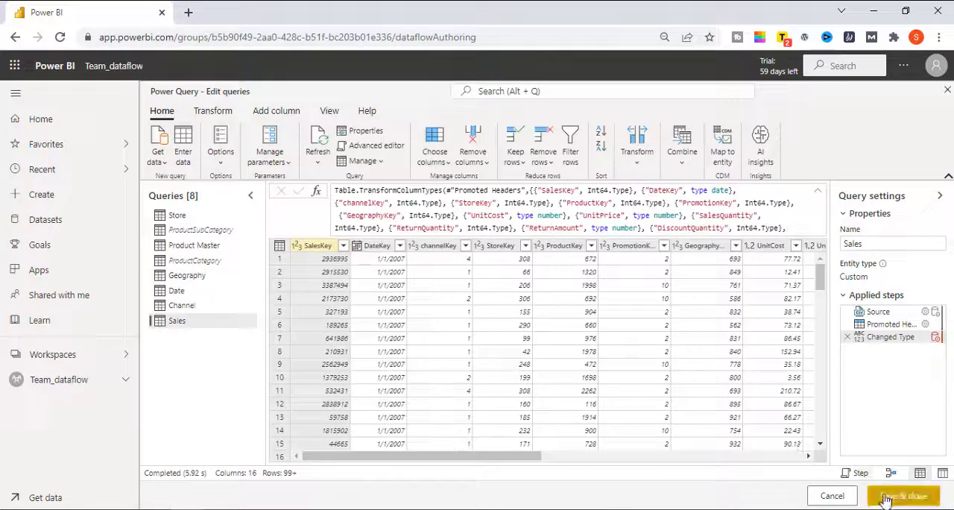
click(904, 495)
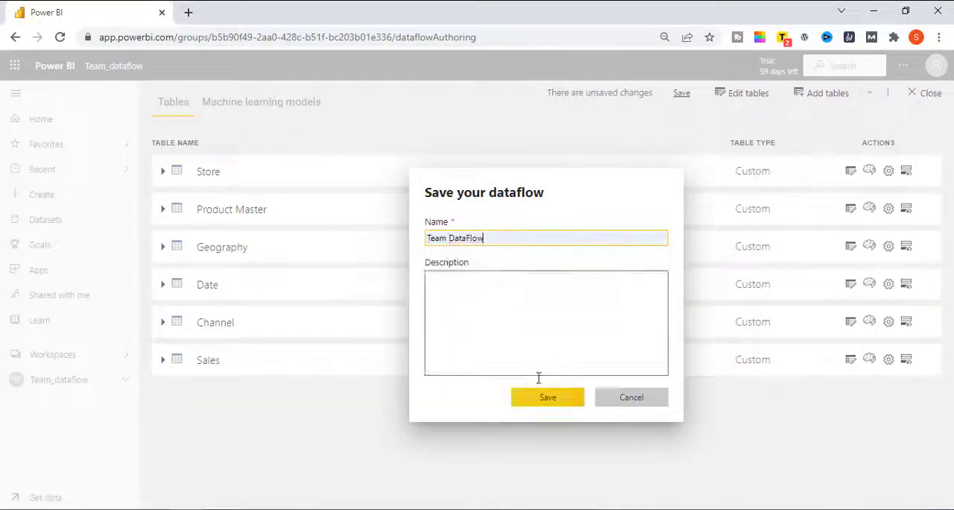
click(547, 397)
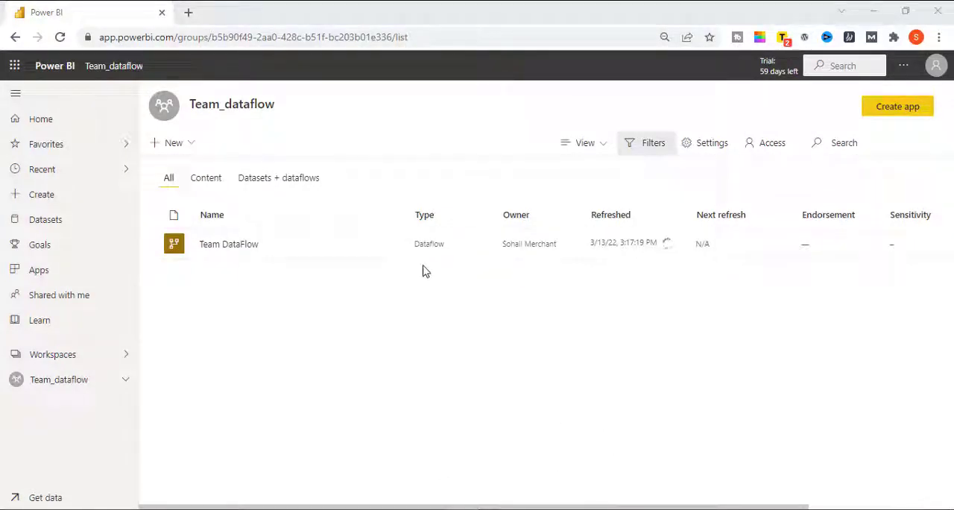
- Add the analyst's email in workspace Access with the Contributor role
click(772, 143)
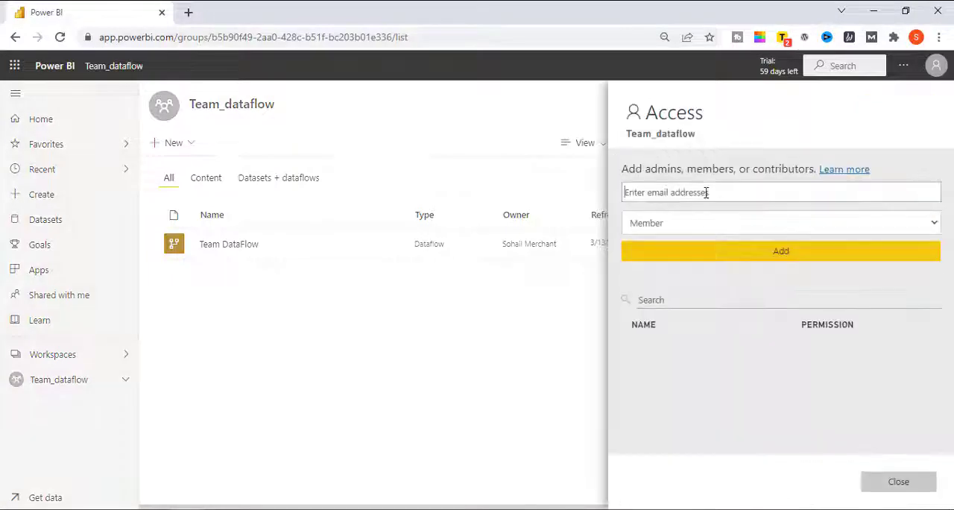
click(781, 222)
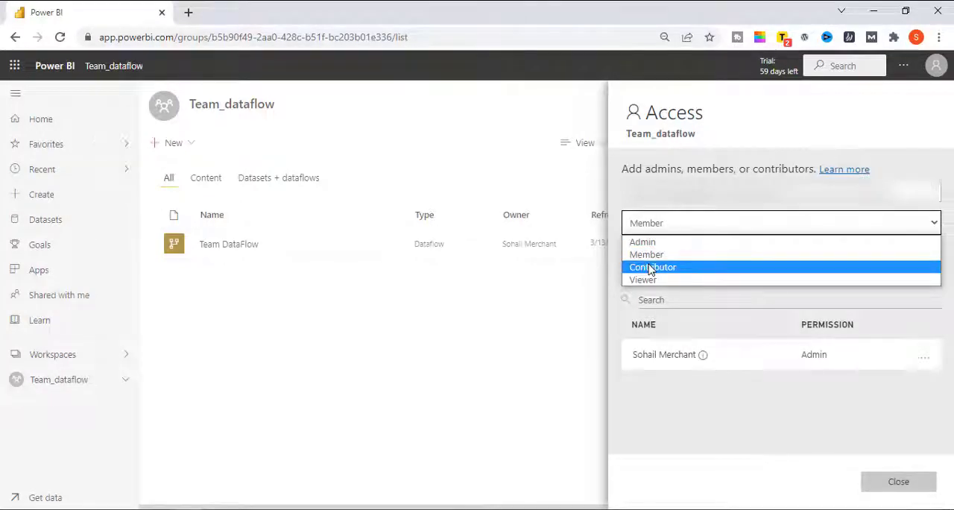
click(652, 267)
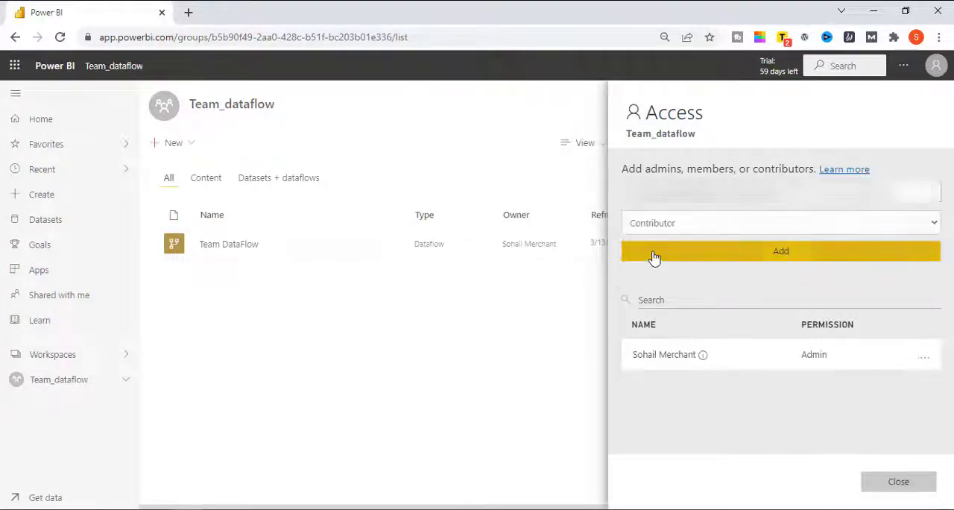
click(899, 480)
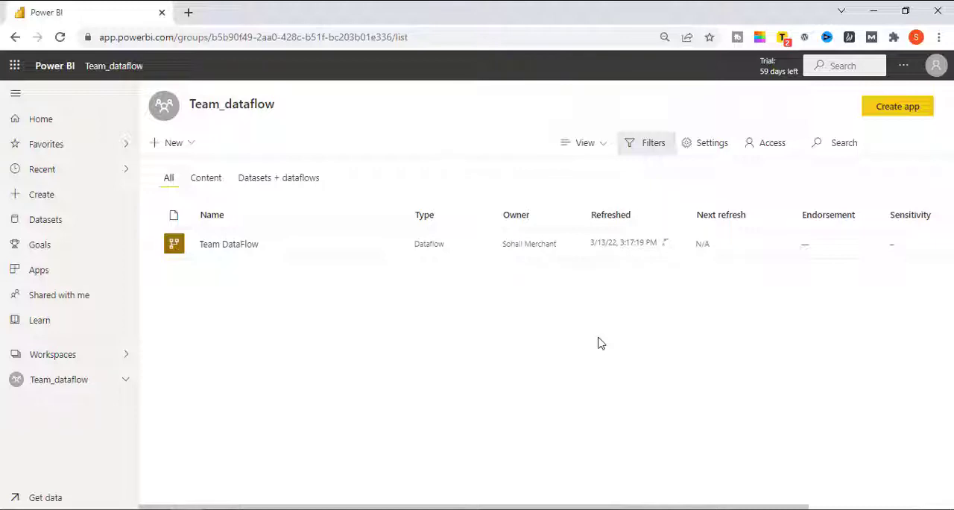
- In the analyst's session, list Workspaces and open the shared Team_dataflow workspace
click(40, 118)
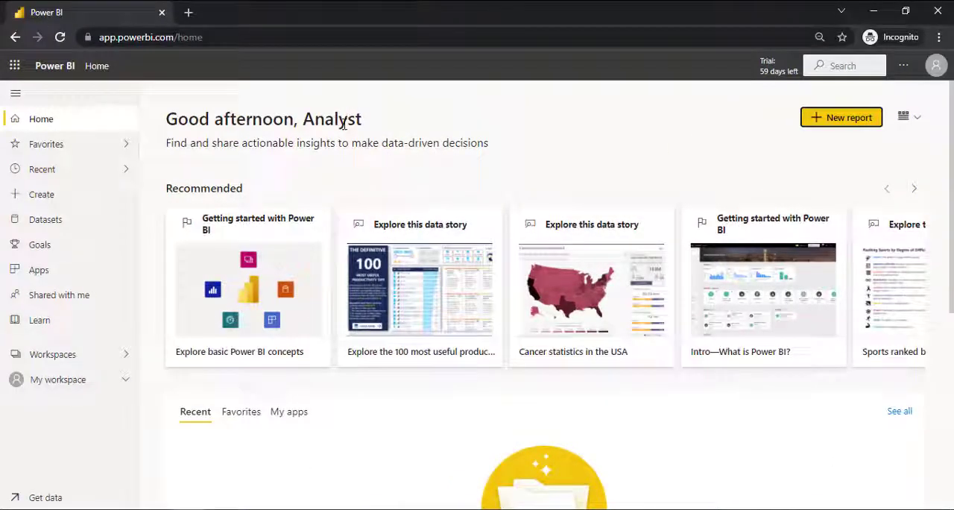
click(52, 354)
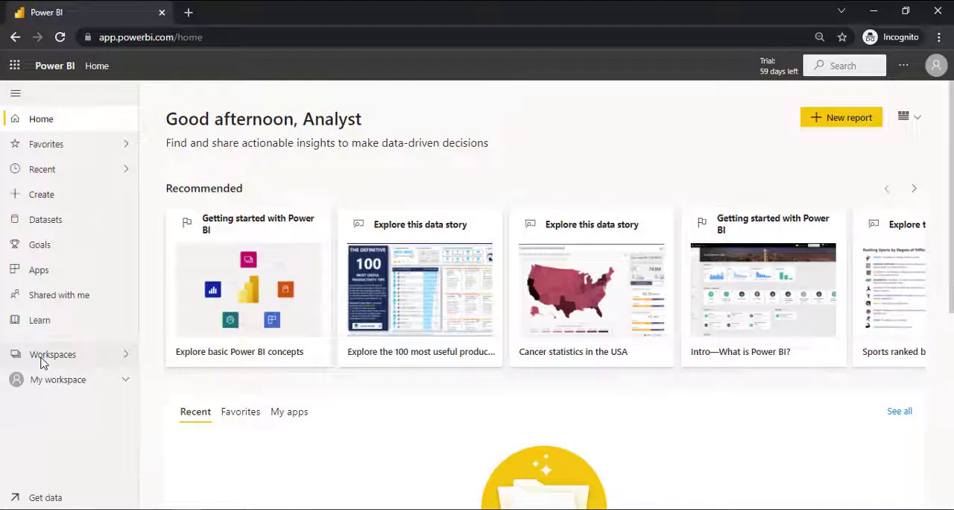
click(52, 354)
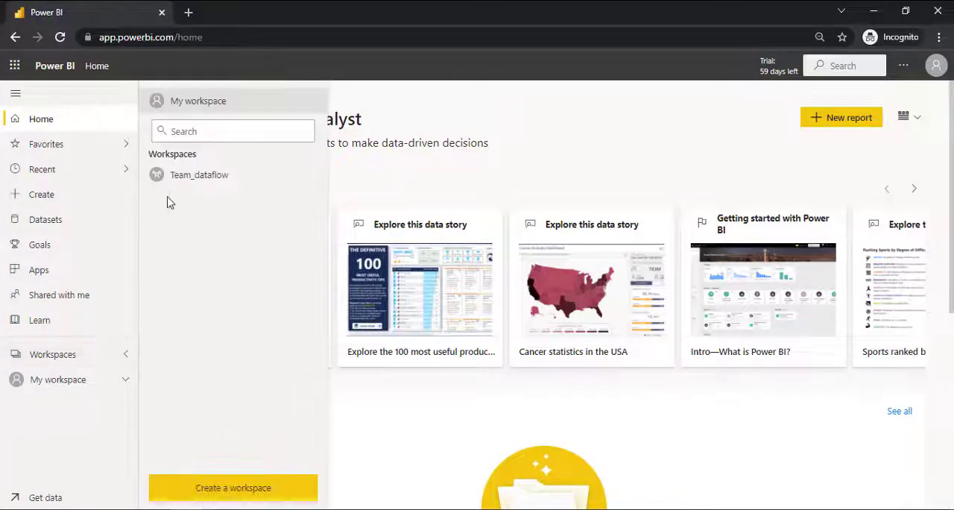
click(200, 174)
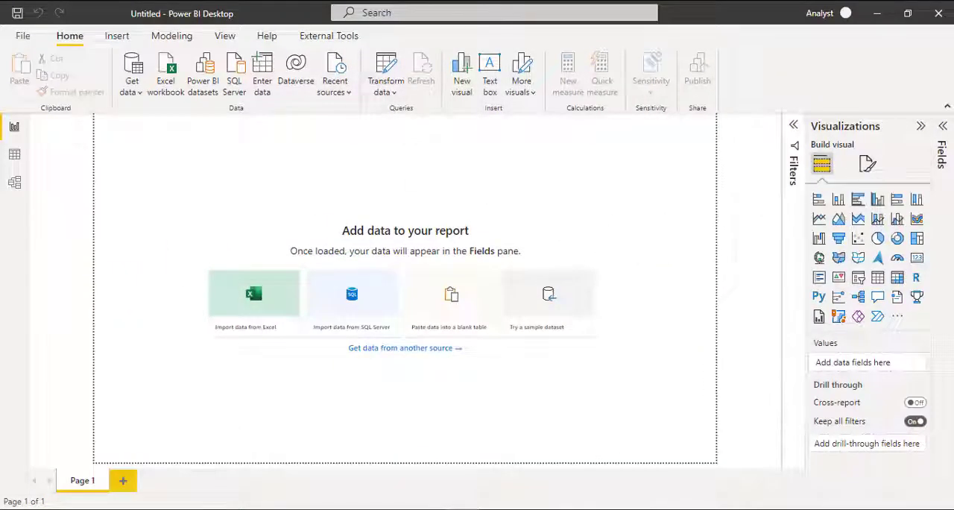
mouse_move(871, 384)
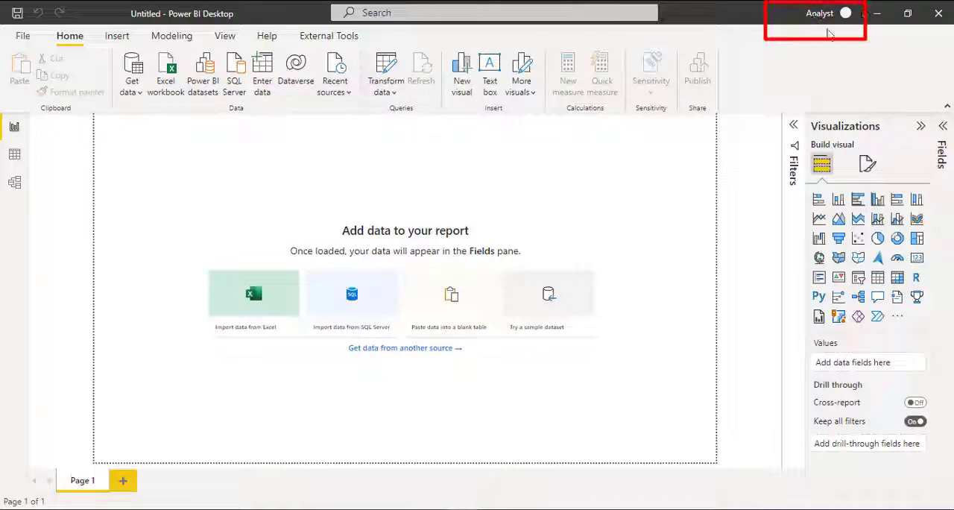
mouse_move(387, 186)
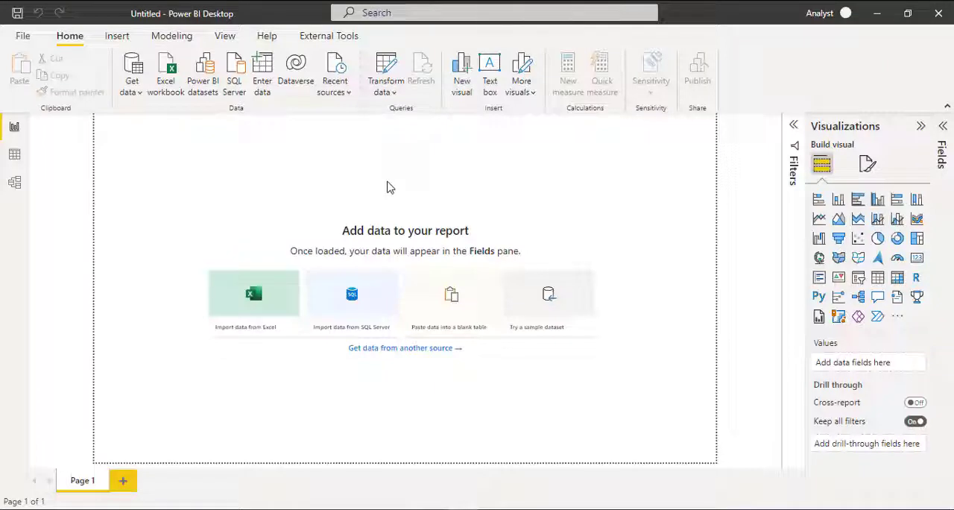
mouse_move(148, 189)
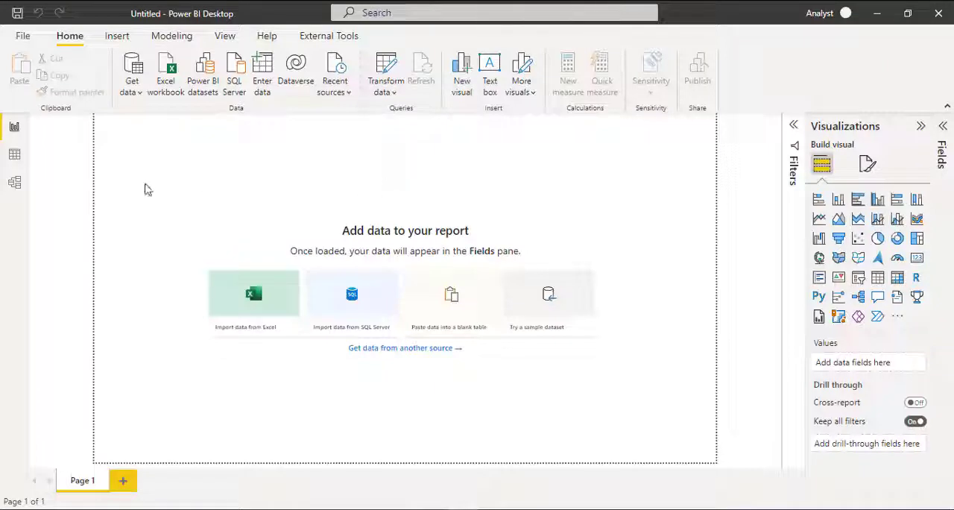
- From Get data, choose the Power BI dataflows source to open the Navigator
click(132, 71)
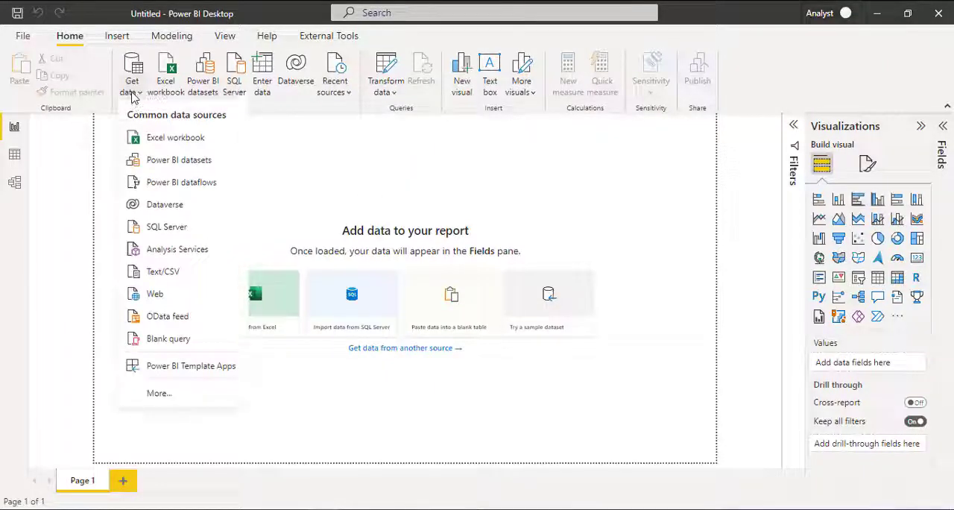
mouse_move(182, 182)
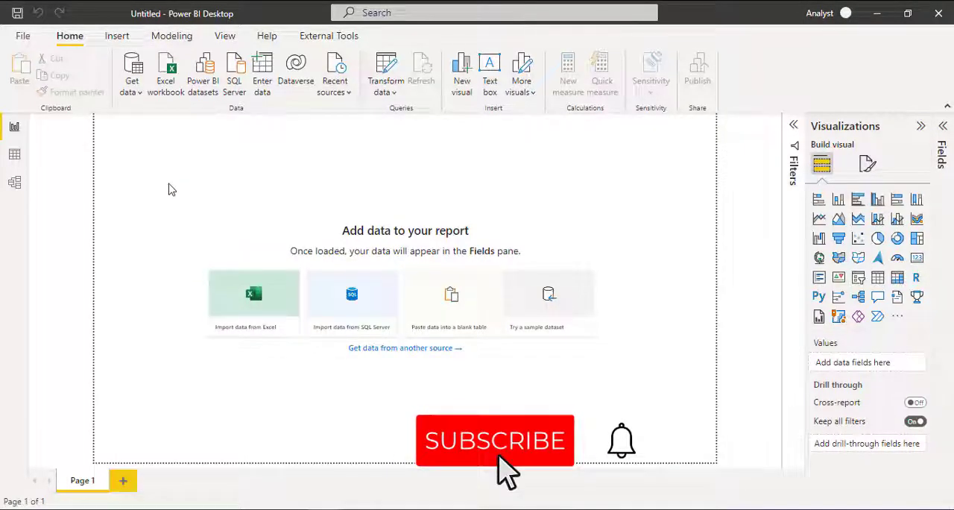
click(203, 71)
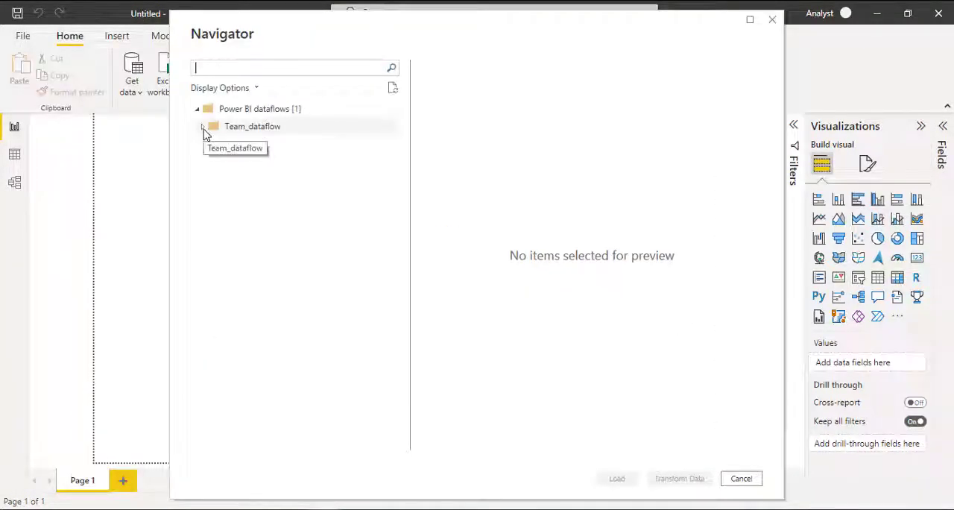
- Expand Team_dataflow > Team DataFlow and tick the Product Master table
click(202, 126)
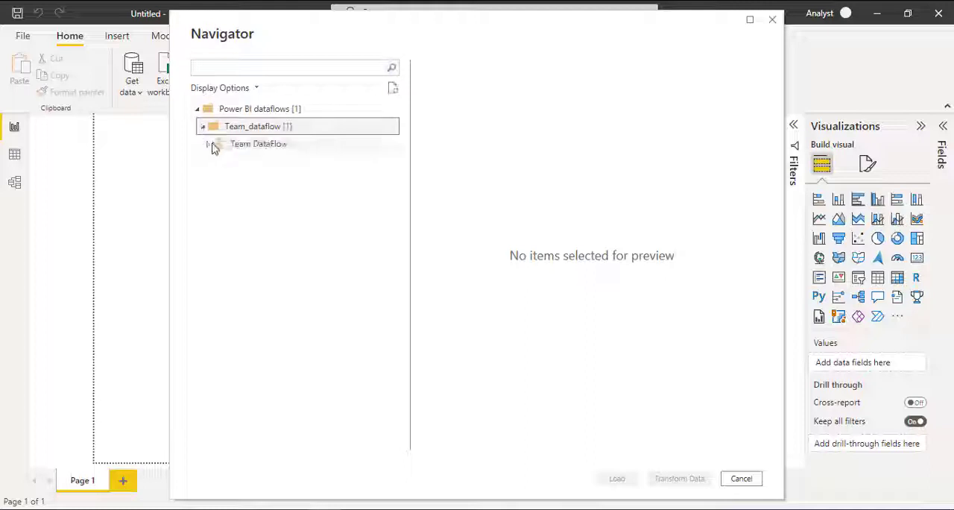
click(210, 143)
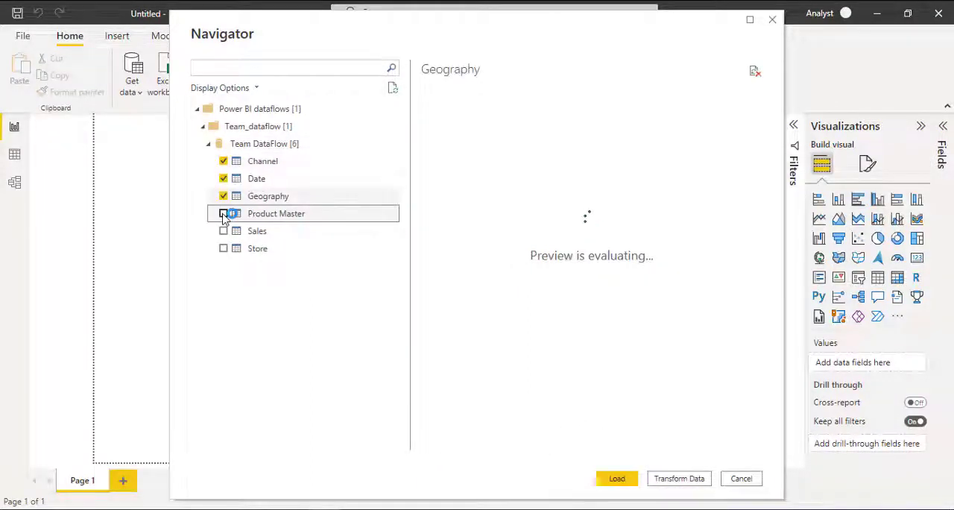
click(224, 248)
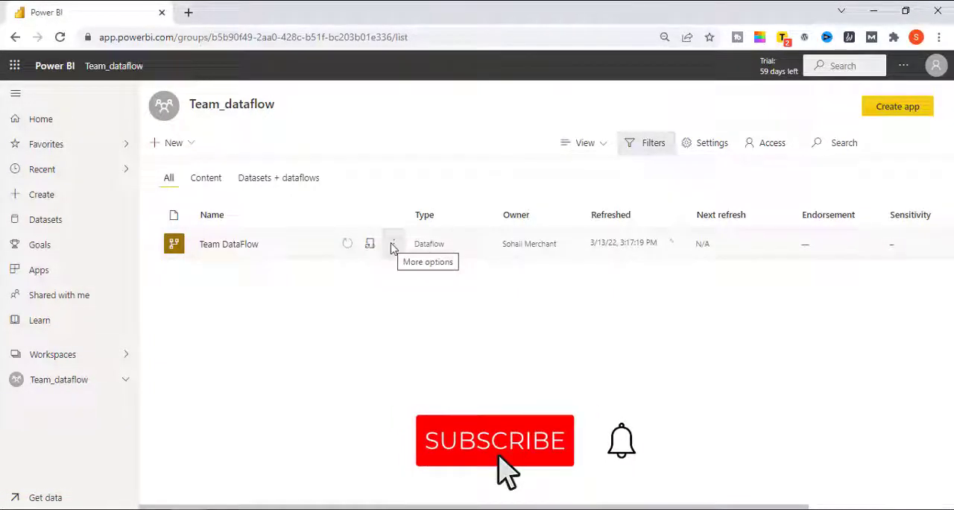
- Open Settings for Team DataFlow from its More options menu
click(393, 244)
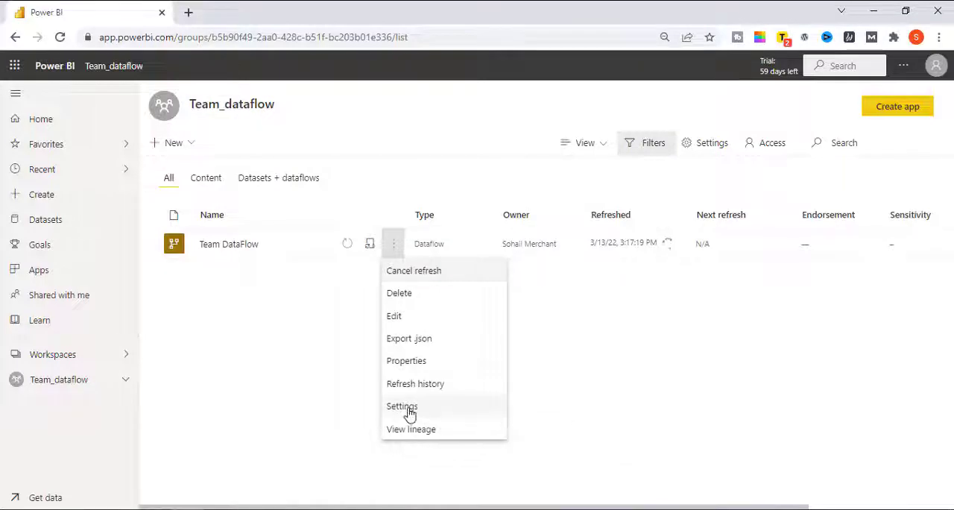
click(401, 406)
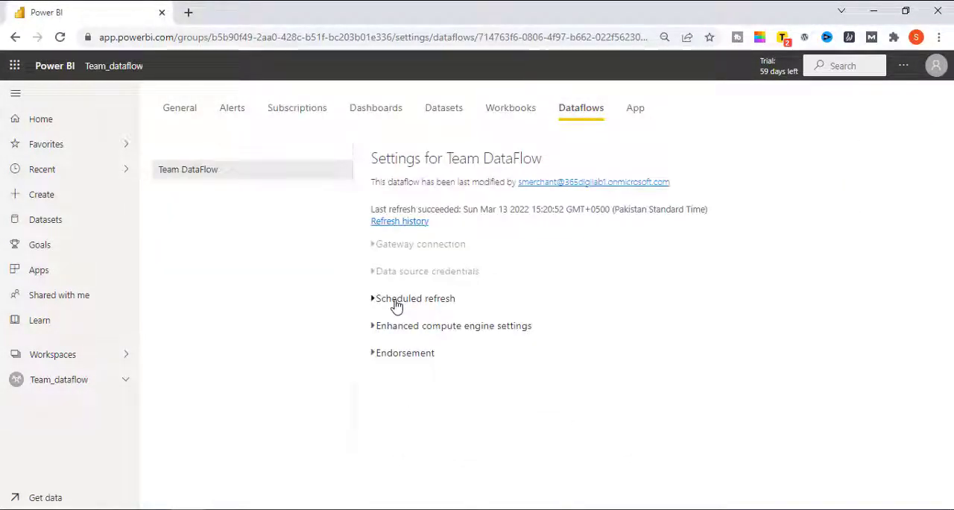
- Expand Scheduled refresh and turn Keep your data up to date On
click(373, 299)
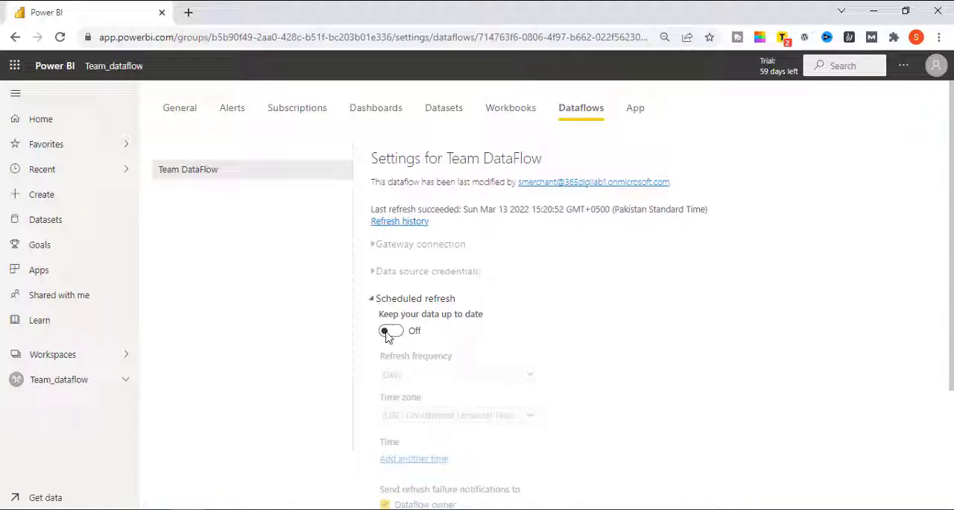
click(391, 330)
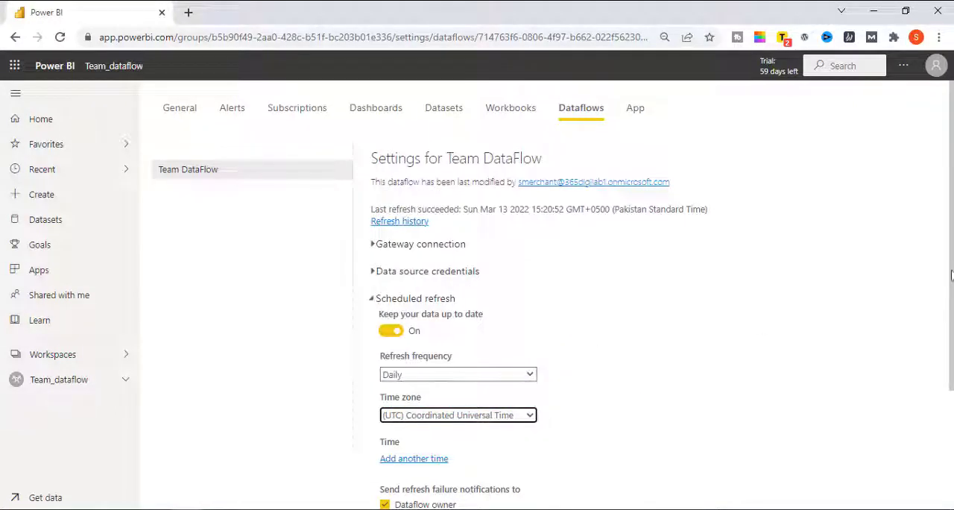
scroll(down, 3)
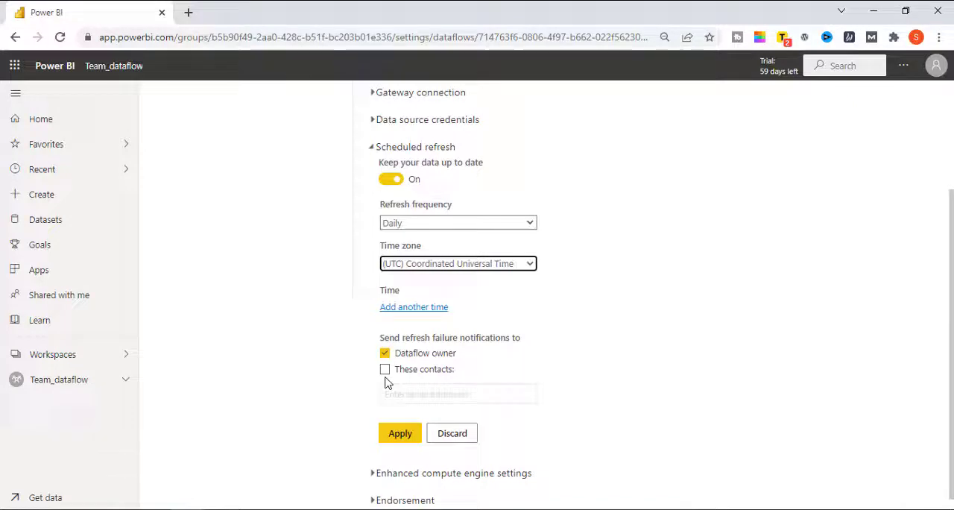
- Add more refresh time slots and notify these contacts when refresh fails
click(414, 307)
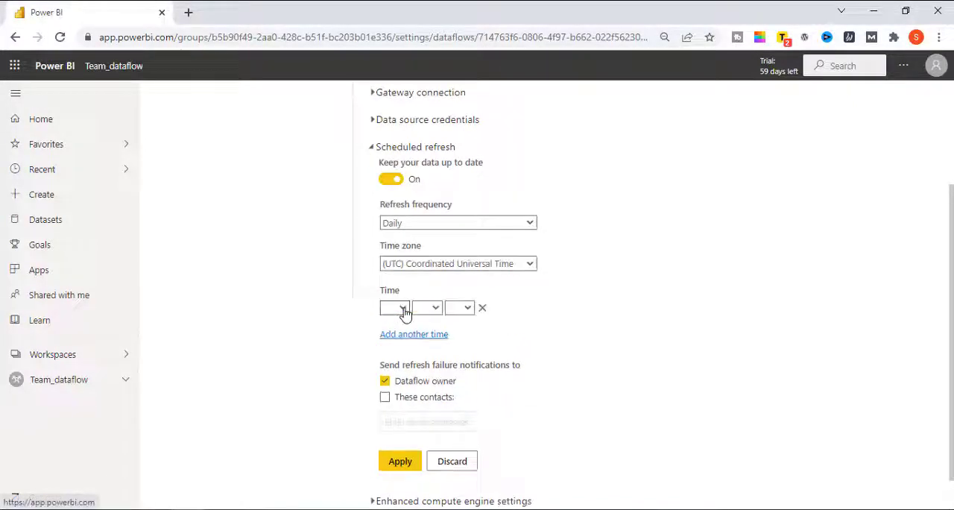
click(414, 334)
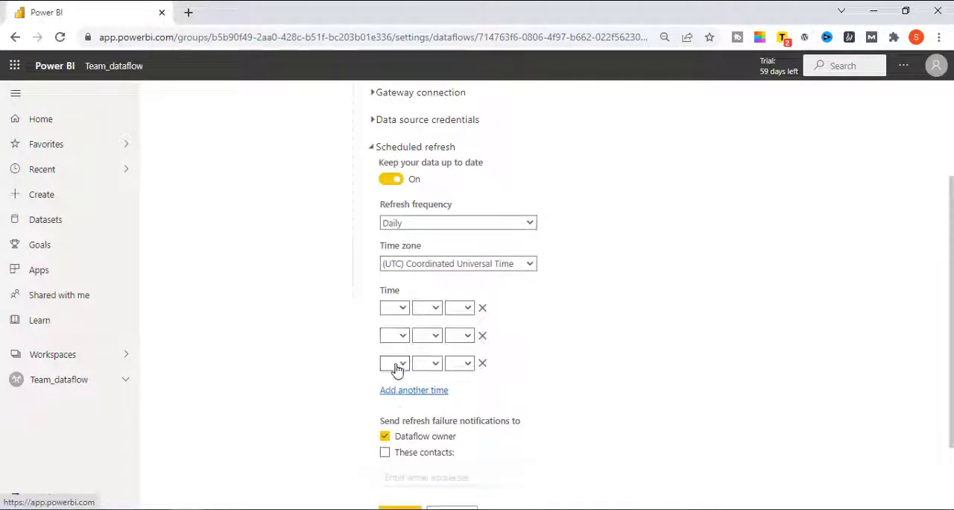
click(414, 390)
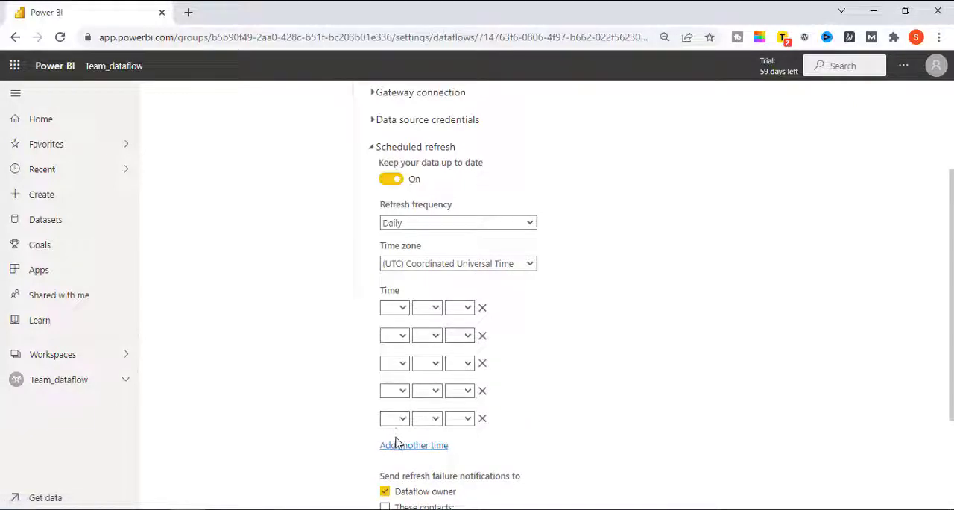
click(414, 445)
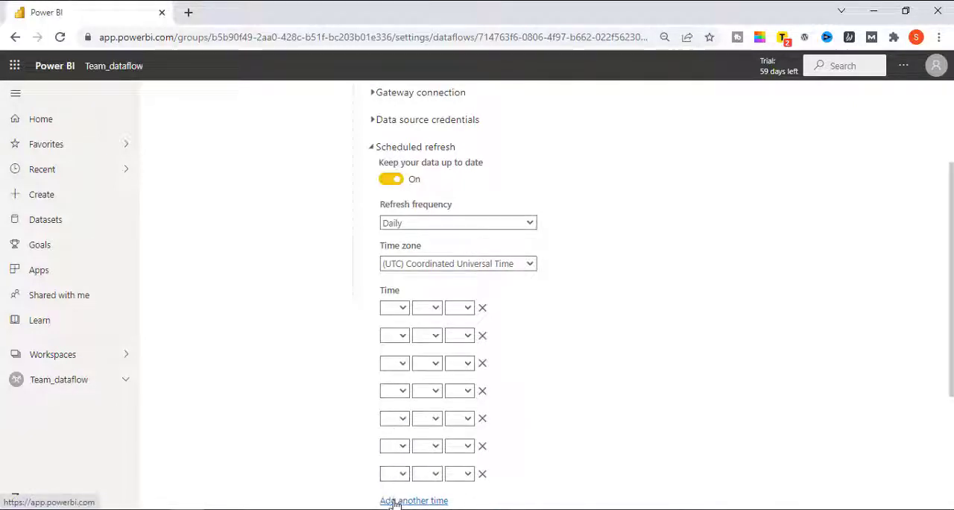
scroll(down, 3)
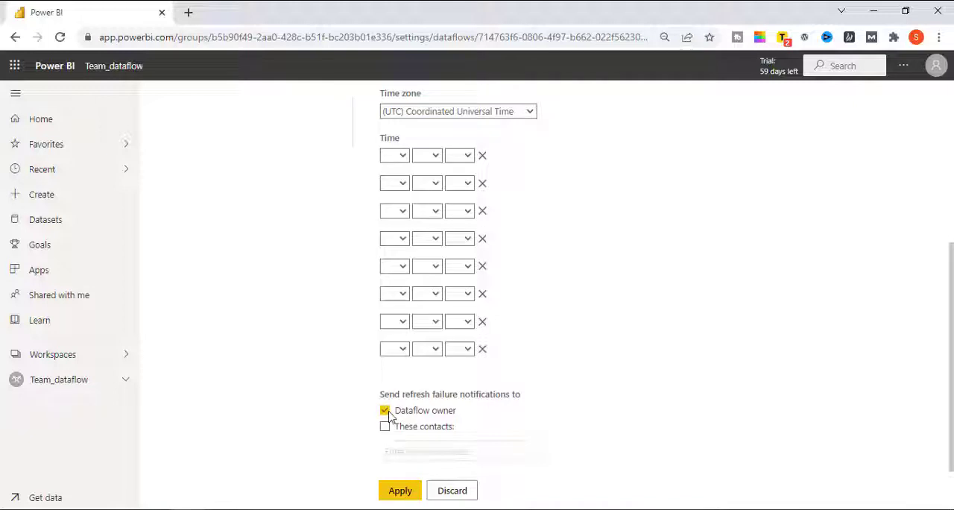
click(385, 425)
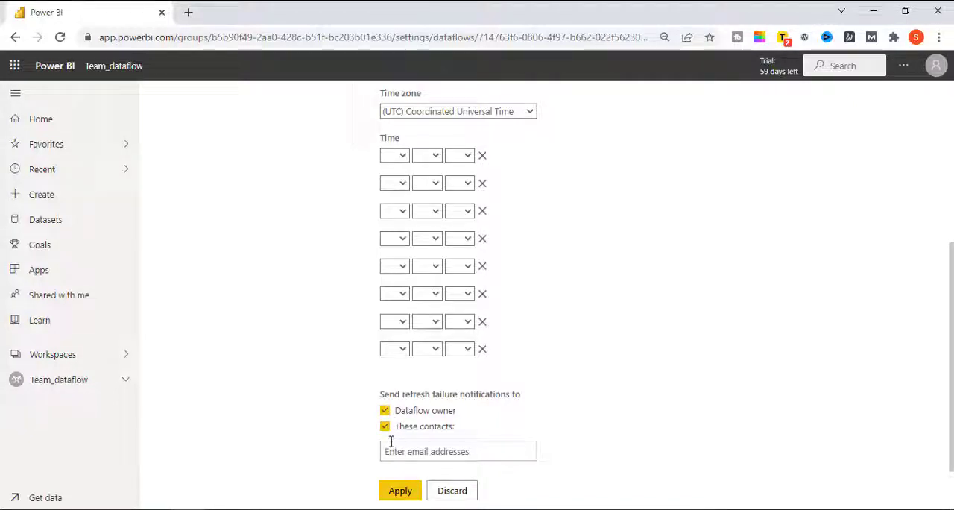